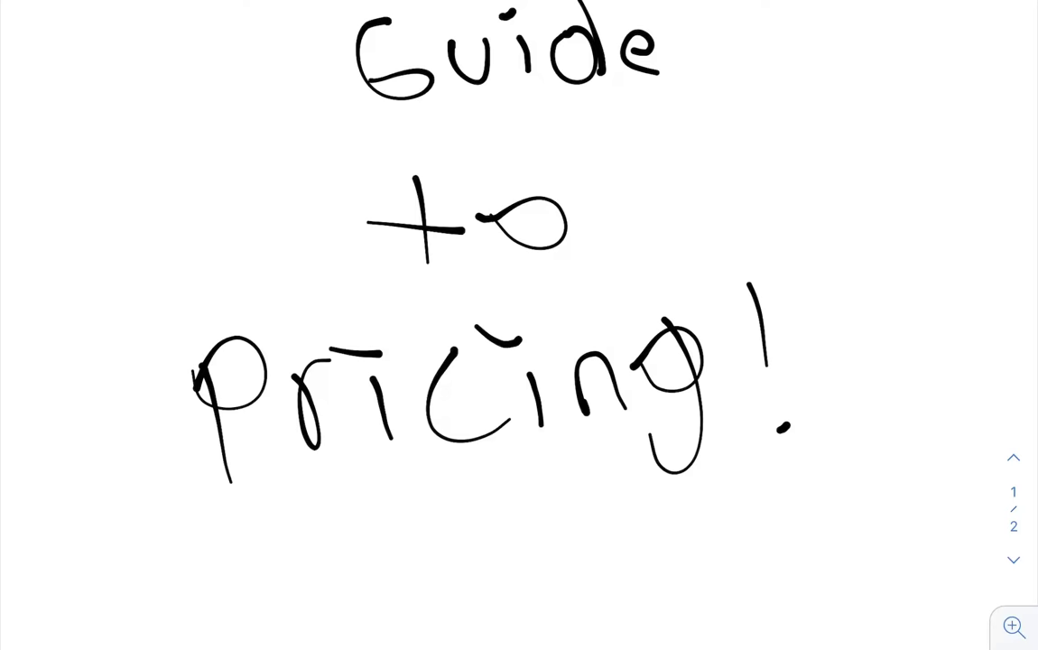
Scroll below the 'Guide to Pricing!' title to the empty writing area
{"action": "scroll", "scroll_direction": "down", "scroll_amount": 3}
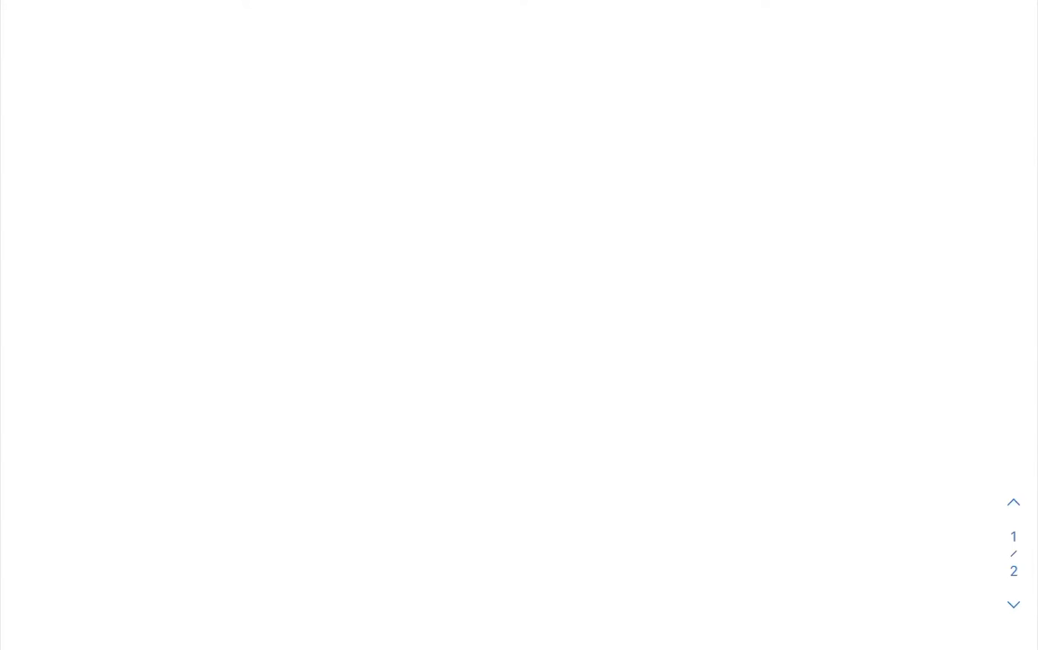
Handwrite the heading 'What?' and start the first letter of 'operations' beneath it
{"action": "scroll", "scroll_direction": "down", "scroll_amount": 3}
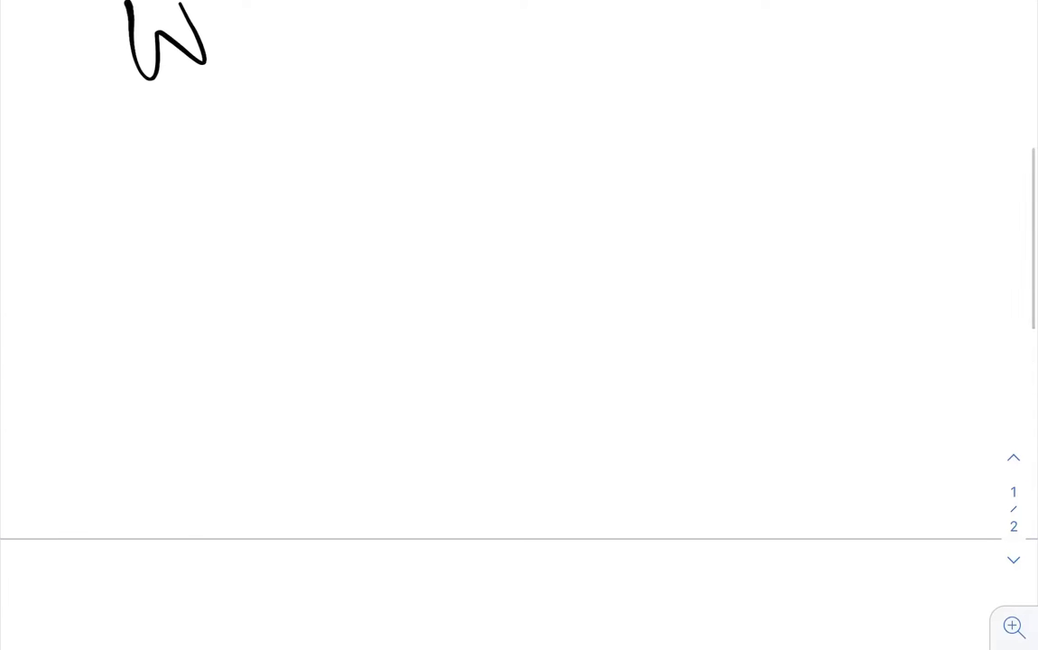
{"action": "left_click_drag", "start_coordinate": [207, 45], "coordinate": [379, 54]}
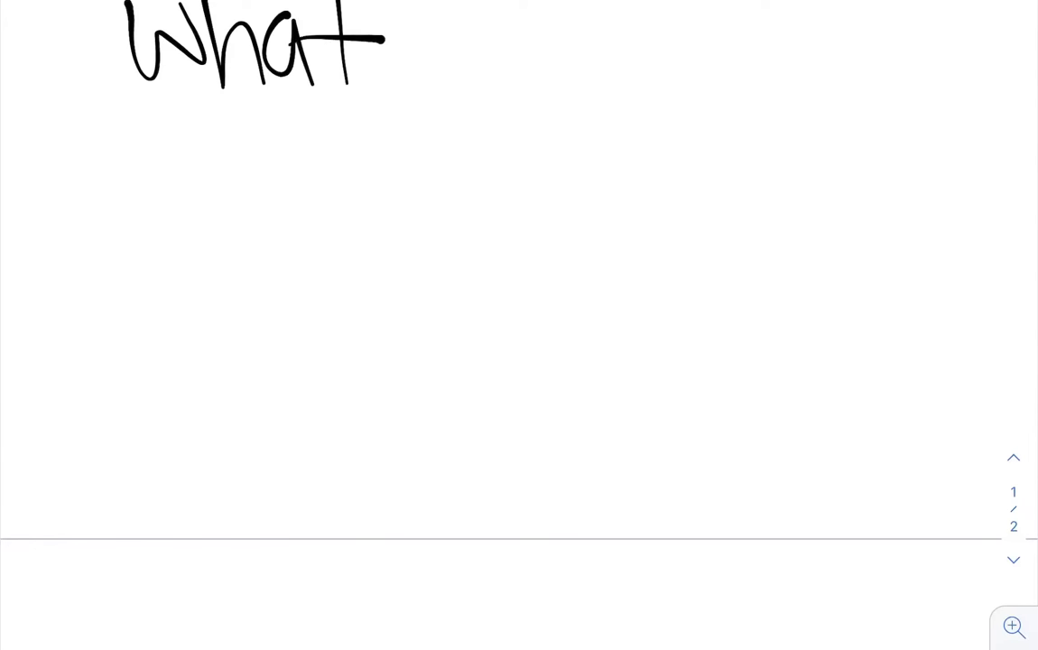
{"action": "left_click_drag", "start_coordinate": [411, 18], "coordinate": [425, 95]}
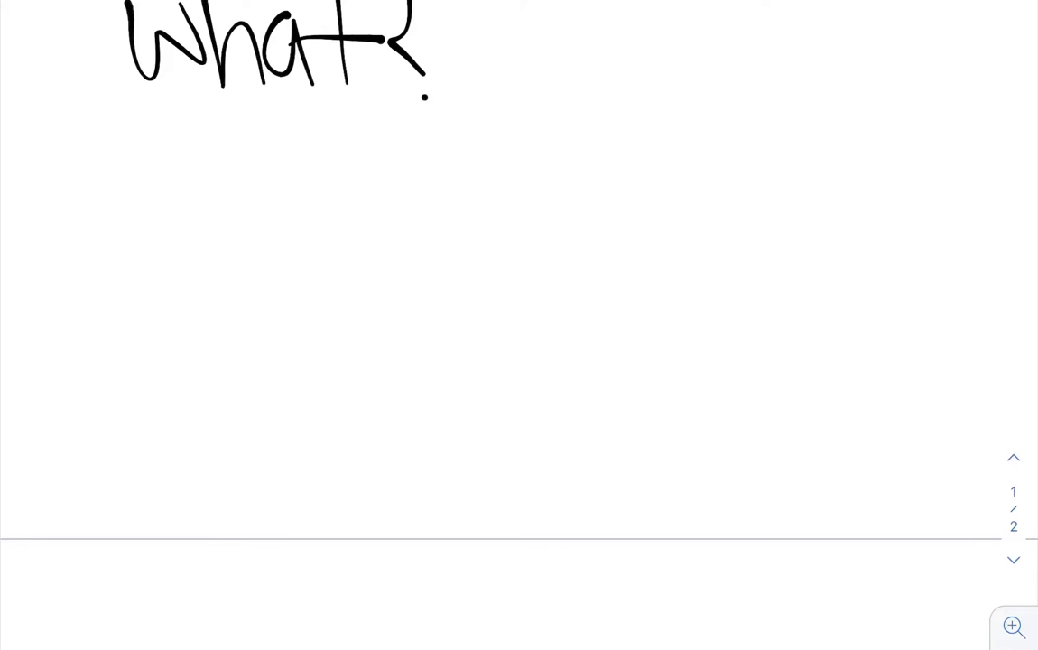
{"action": "left_click_drag", "start_coordinate": [108, 158], "coordinate": [108, 222]}
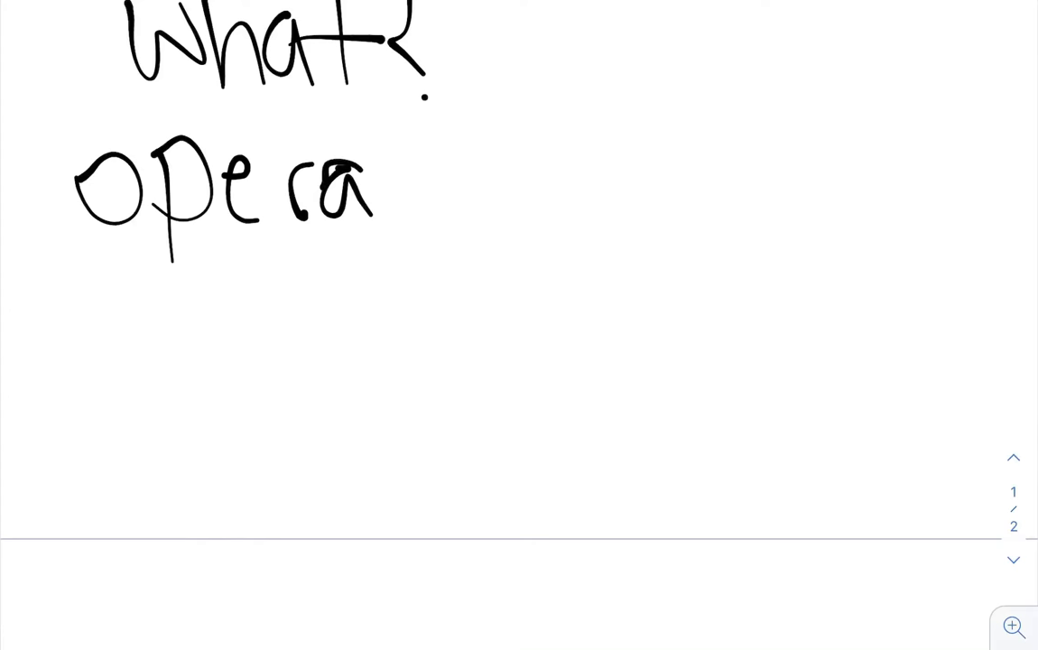
{"action": "left_click_drag", "start_coordinate": [343, 190], "coordinate": [460, 190]}
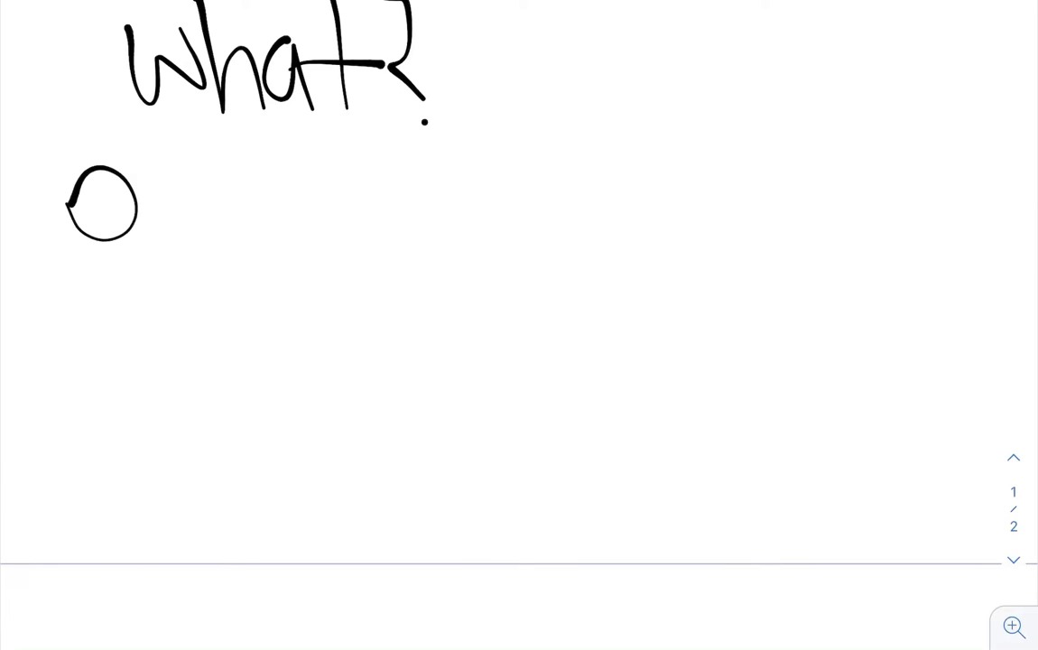
Handwrite 'operations' below 'What?', add 'House' beside it, and tidy the question mark
{"action": "left_click_drag", "start_coordinate": [117, 208], "coordinate": [321, 180]}
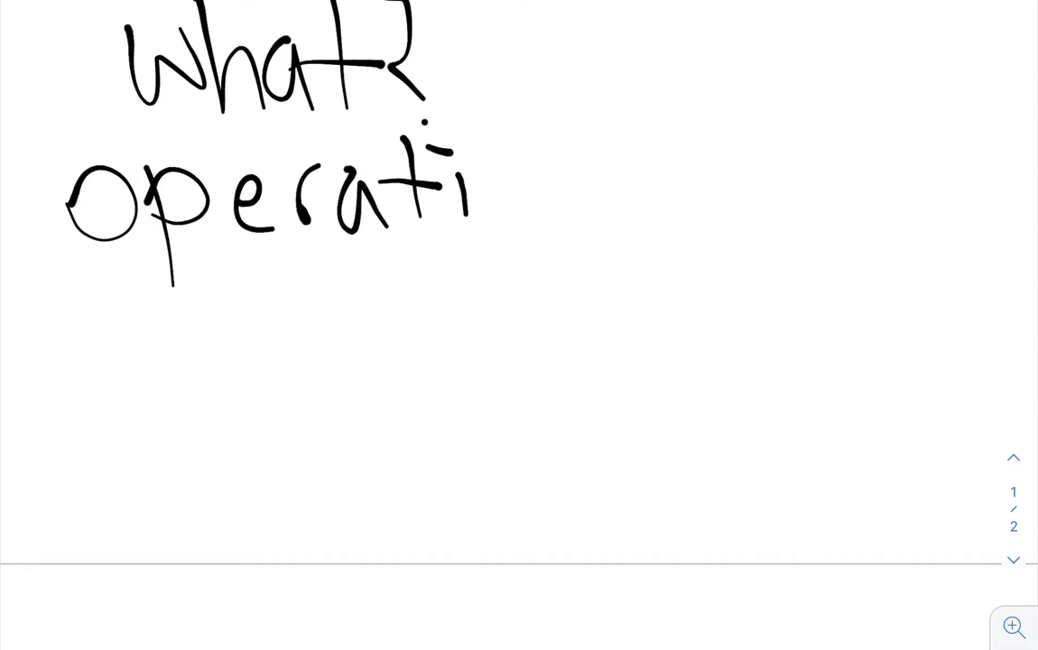
{"action": "left_click_drag", "start_coordinate": [470, 208], "coordinate": [623, 189]}
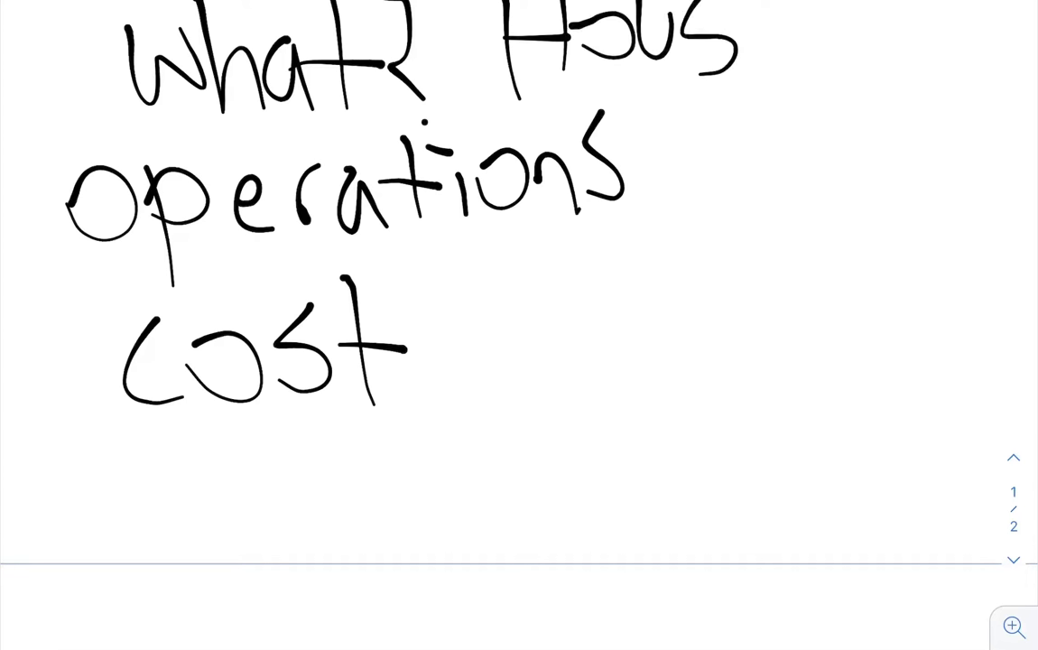
{"action": "left_click_drag", "start_coordinate": [722, 54], "coordinate": [777, 55]}
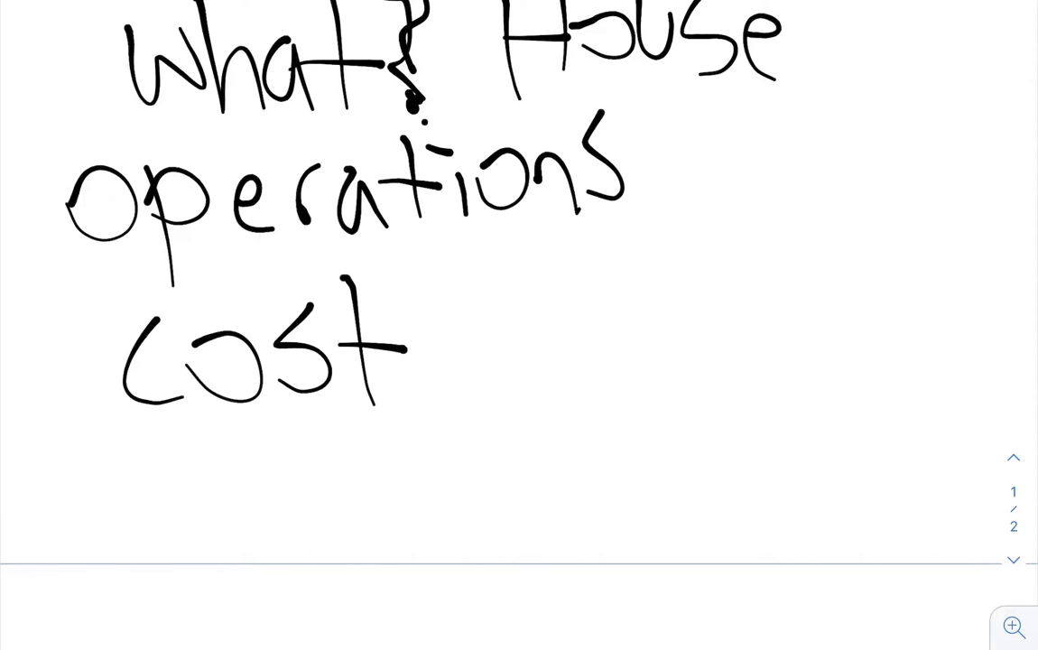
{"action": "left_click_drag", "start_coordinate": [650, 185], "coordinate": [732, 180]}
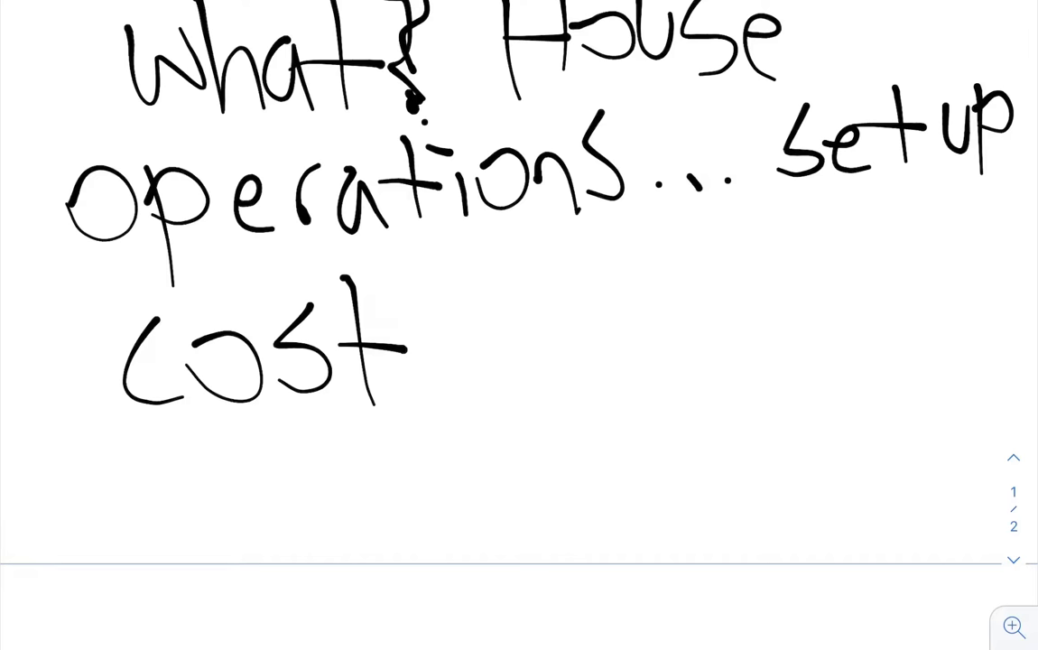
Extend the 'cost' line with '… How much'
{"action": "left_click_drag", "start_coordinate": [443, 379], "coordinate": [550, 334]}
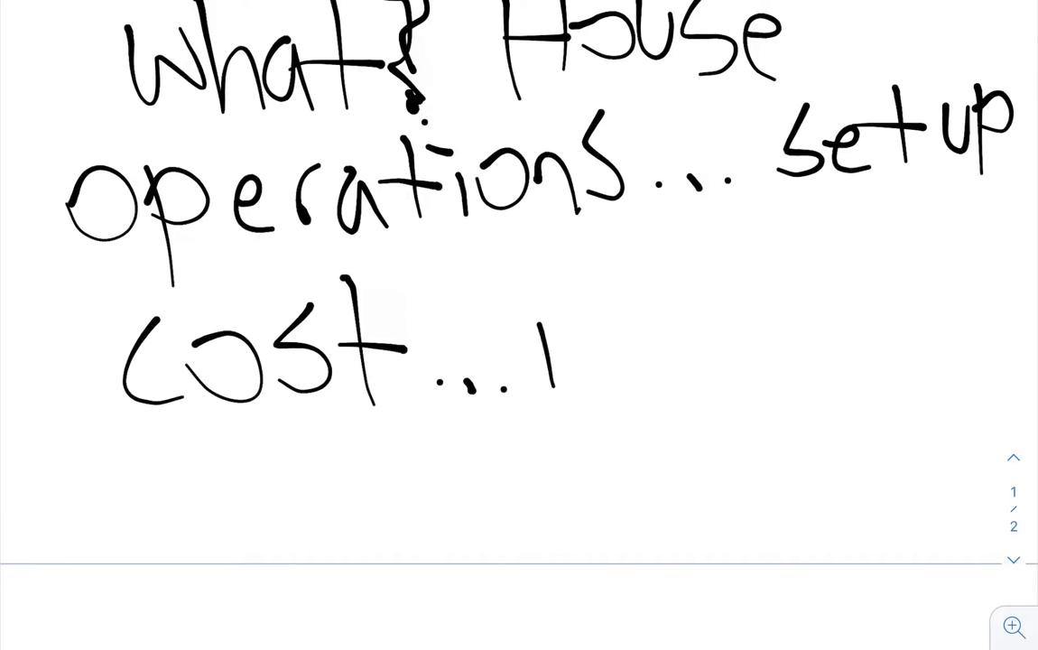
{"action": "left_click_drag", "start_coordinate": [542, 343], "coordinate": [758, 352]}
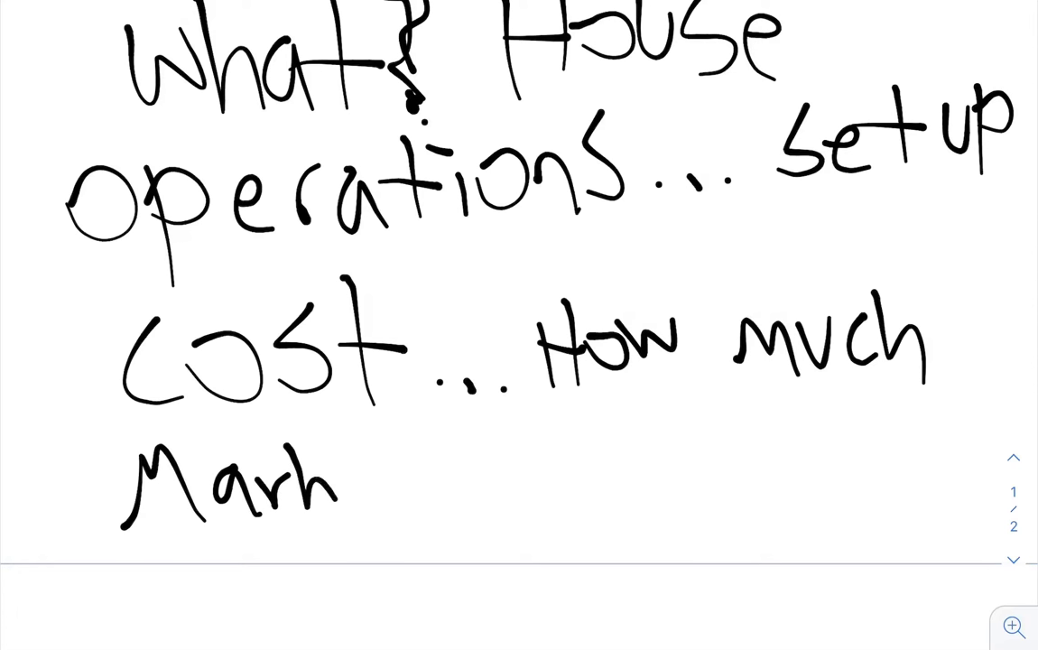
Finish writing 'Market' with trailing dots under the 'cost… How much' line
{"action": "left_click_drag", "start_coordinate": [325, 487], "coordinate": [434, 487]}
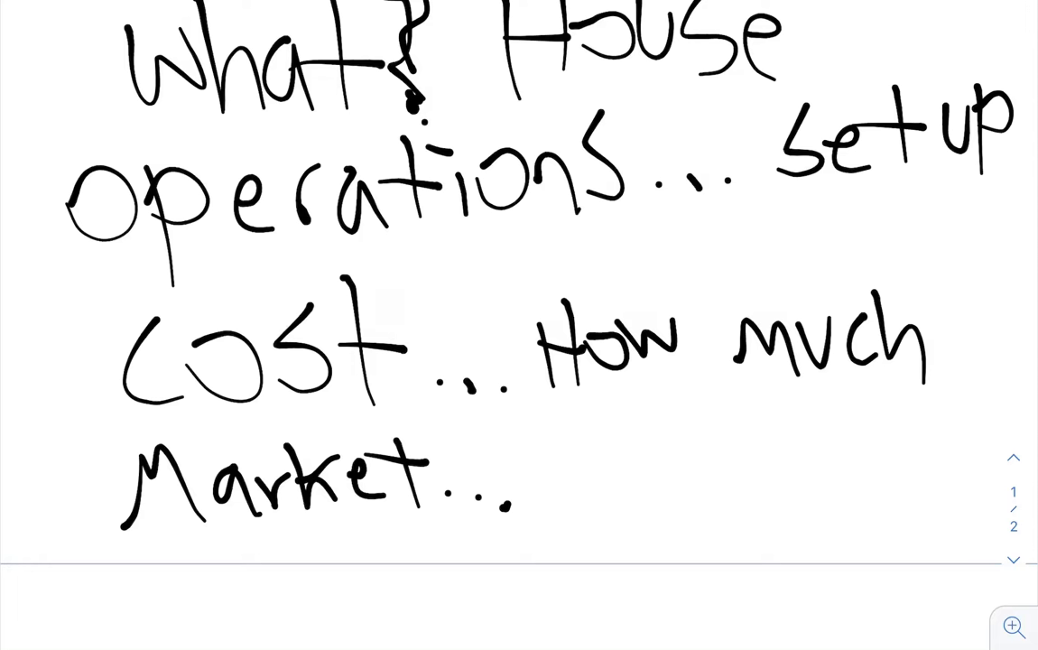
{"action": "left_click_drag", "start_coordinate": [90, 122], "coordinate": [86, 460]}
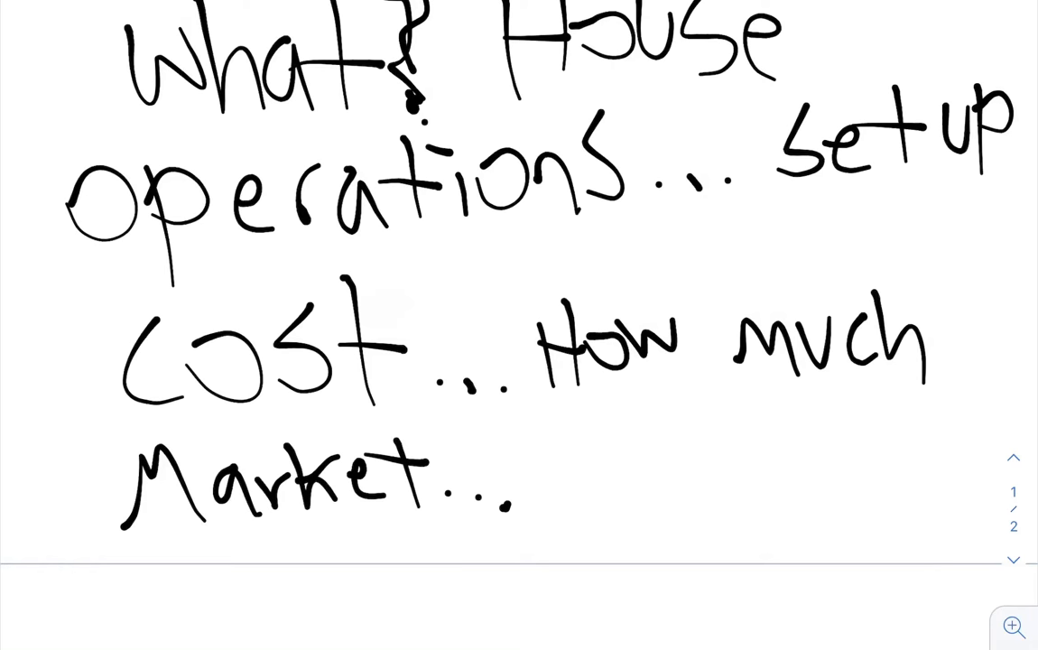
On the new page, handwrite 'Desired pay: $100/hr'
{"action": "scroll", "scroll_direction": "down", "scroll_amount": 3}
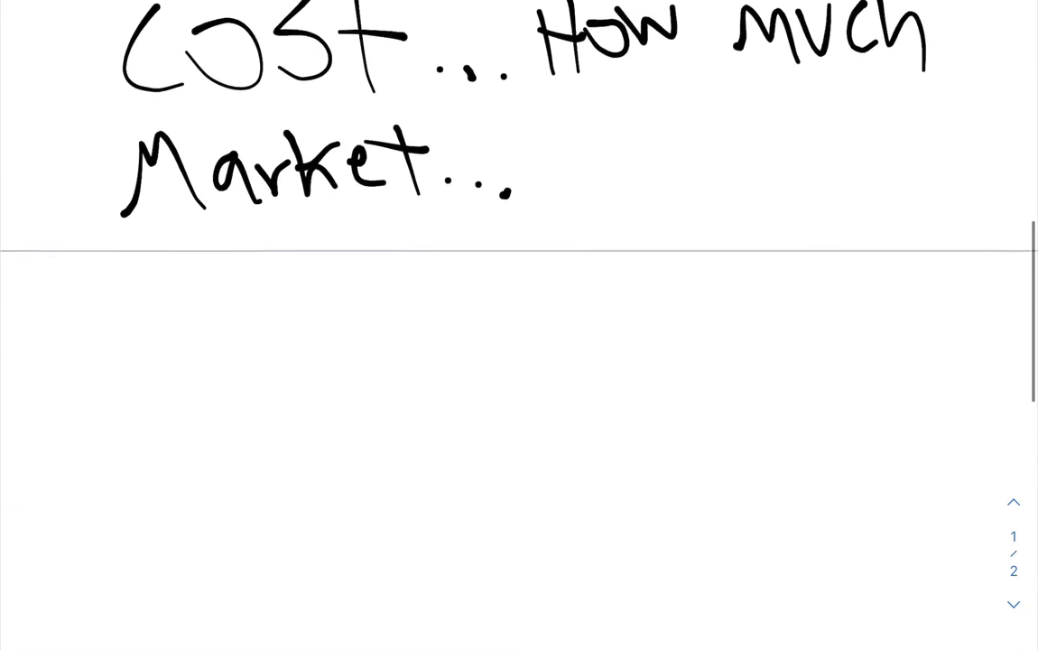
{"action": "scroll", "scroll_direction": "down", "scroll_amount": 3}
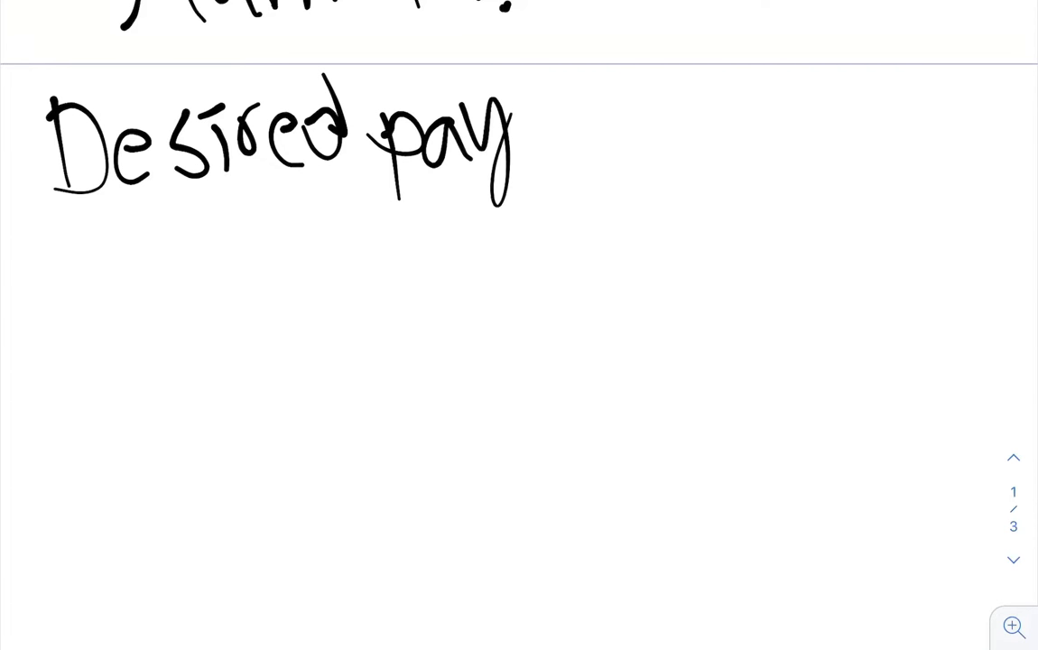
{"action": "left_click_drag", "start_coordinate": [541, 68], "coordinate": [564, 176]}
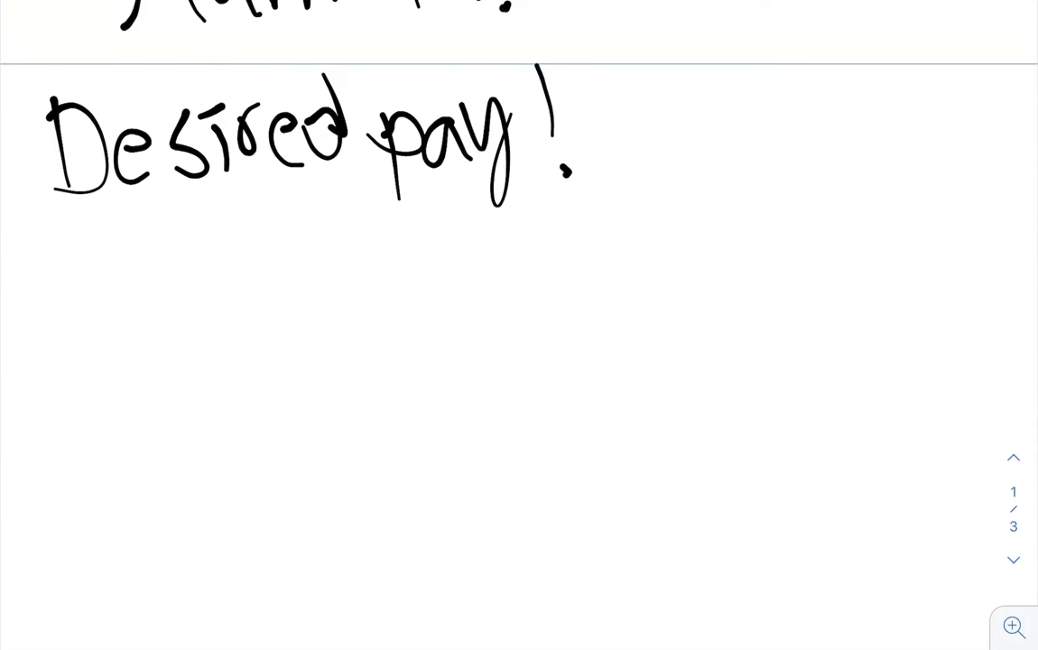
{"action": "left_click_drag", "start_coordinate": [668, 54], "coordinate": [696, 194]}
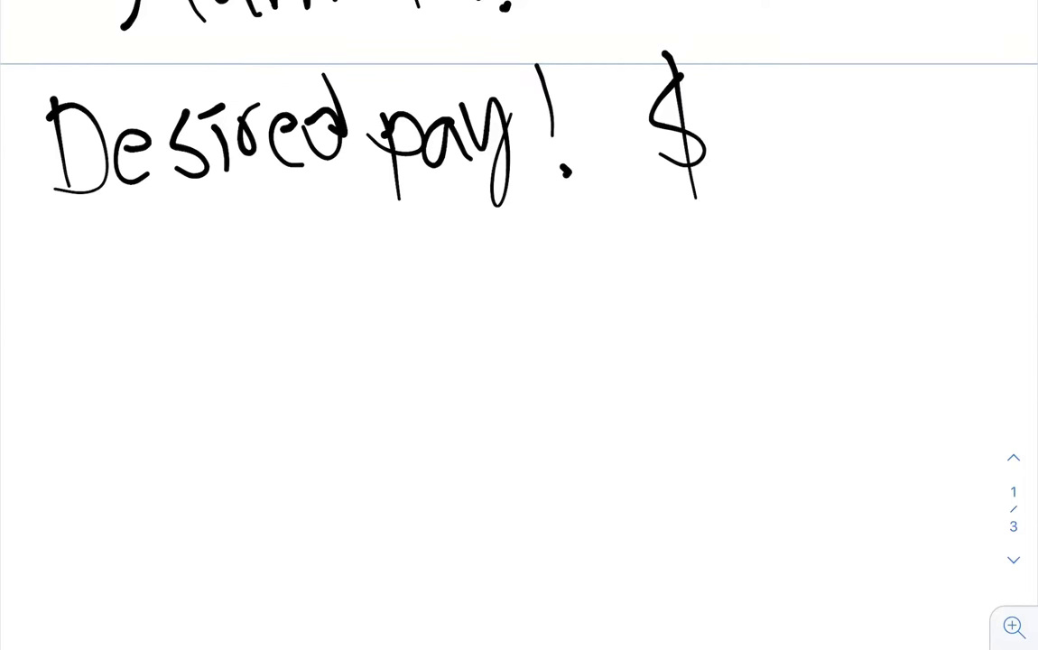
{"action": "left_click_drag", "start_coordinate": [722, 126], "coordinate": [849, 135]}
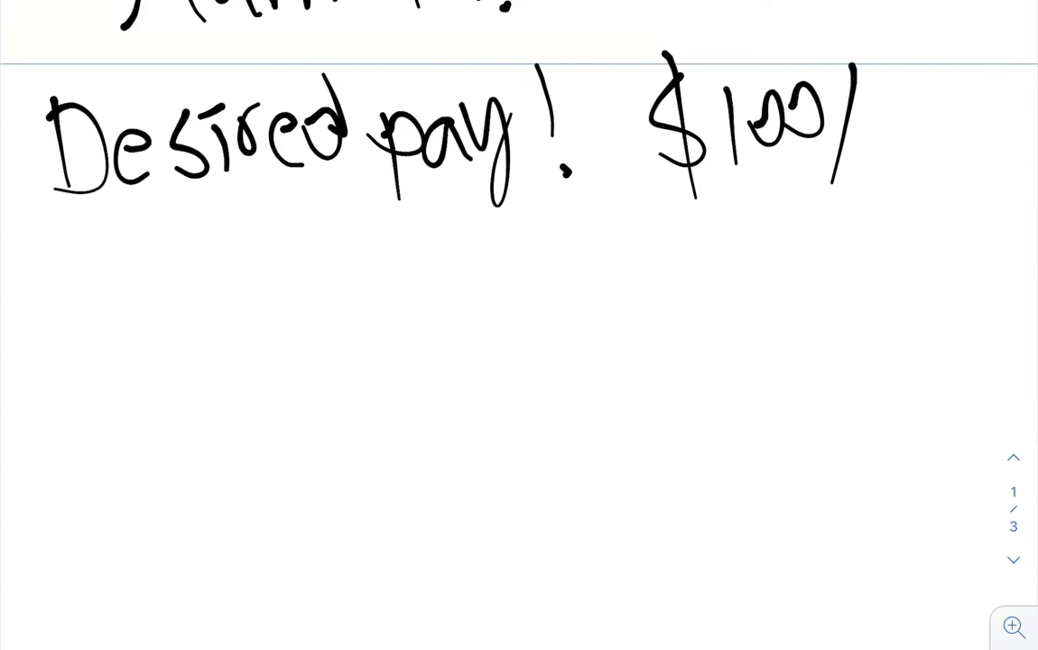
{"action": "left_click_drag", "start_coordinate": [867, 135], "coordinate": [939, 144]}
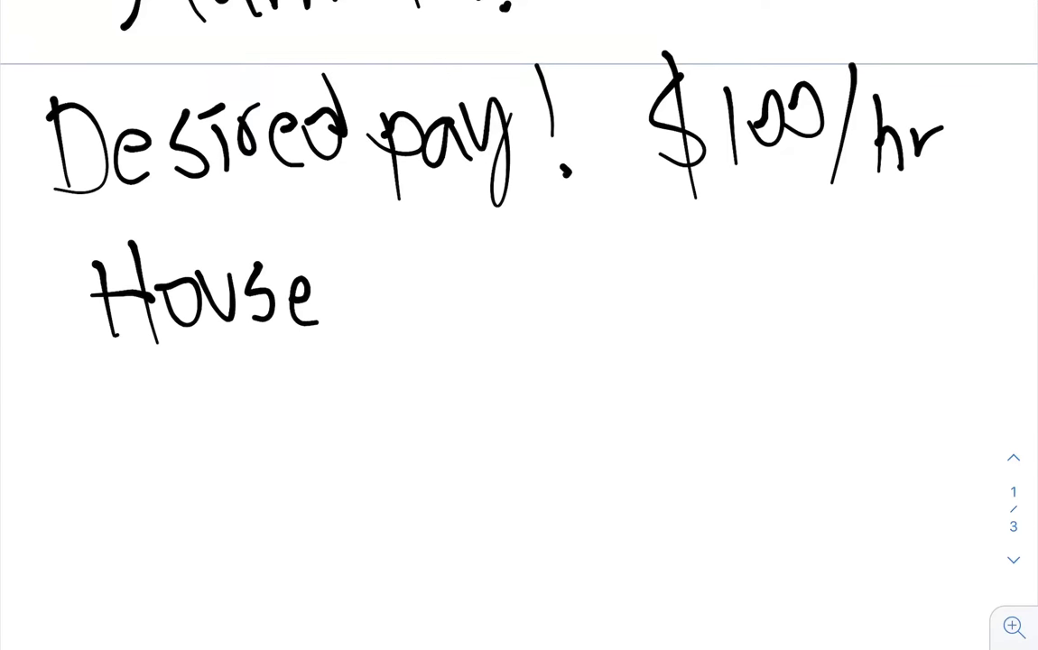
Write 'House wash 1hr' on the line below
{"action": "left_click_drag", "start_coordinate": [361, 289], "coordinate": [461, 271]}
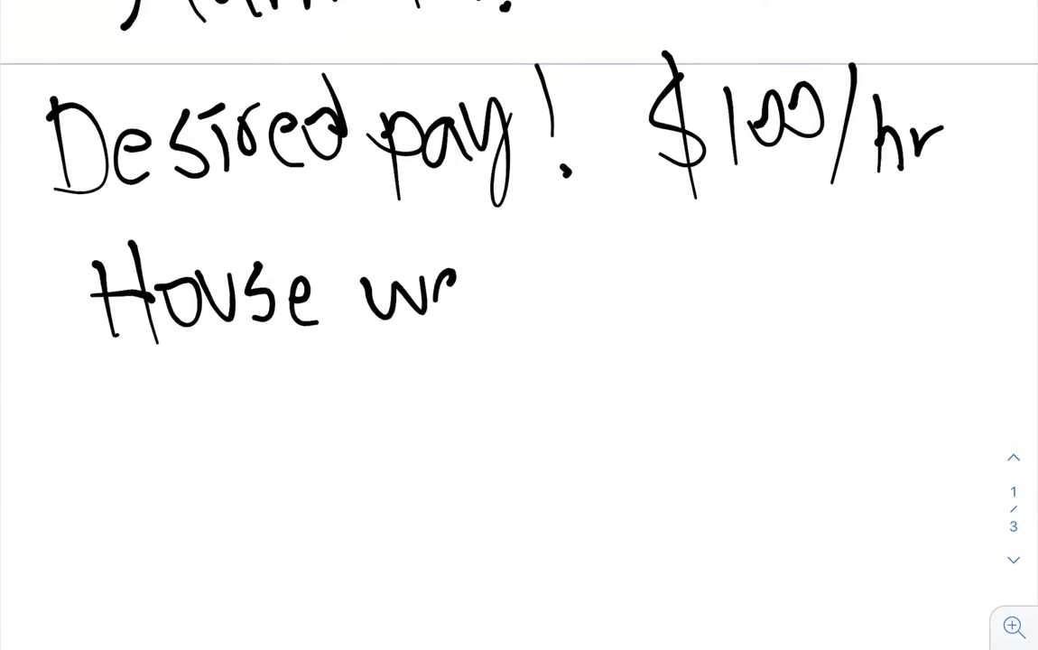
{"action": "left_click_drag", "start_coordinate": [433, 289], "coordinate": [519, 307]}
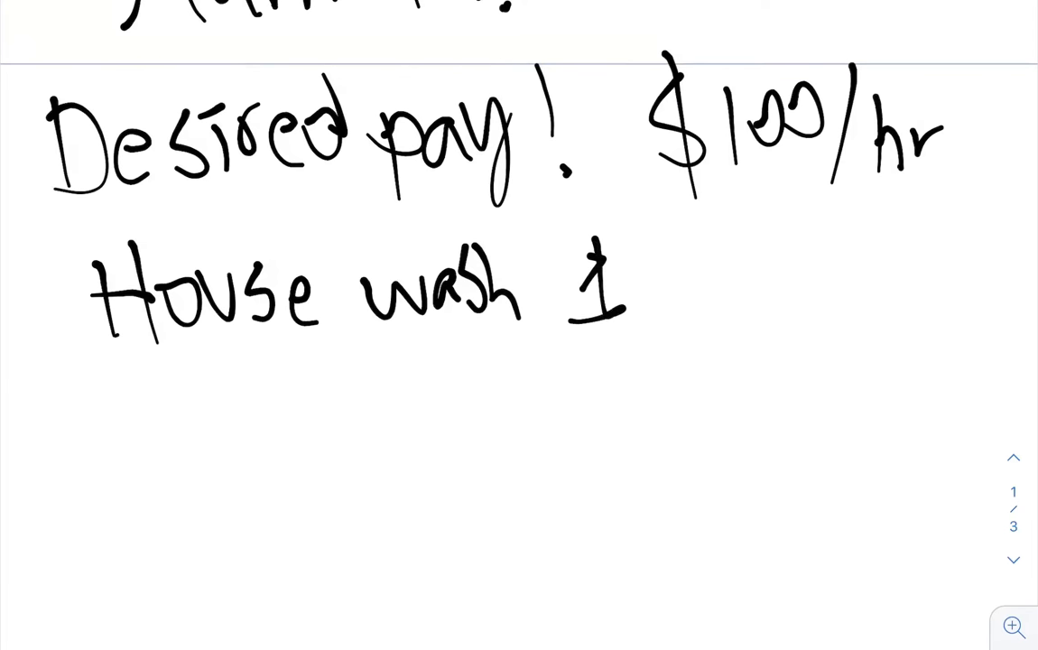
{"action": "left_click_drag", "start_coordinate": [632, 289], "coordinate": [695, 307]}
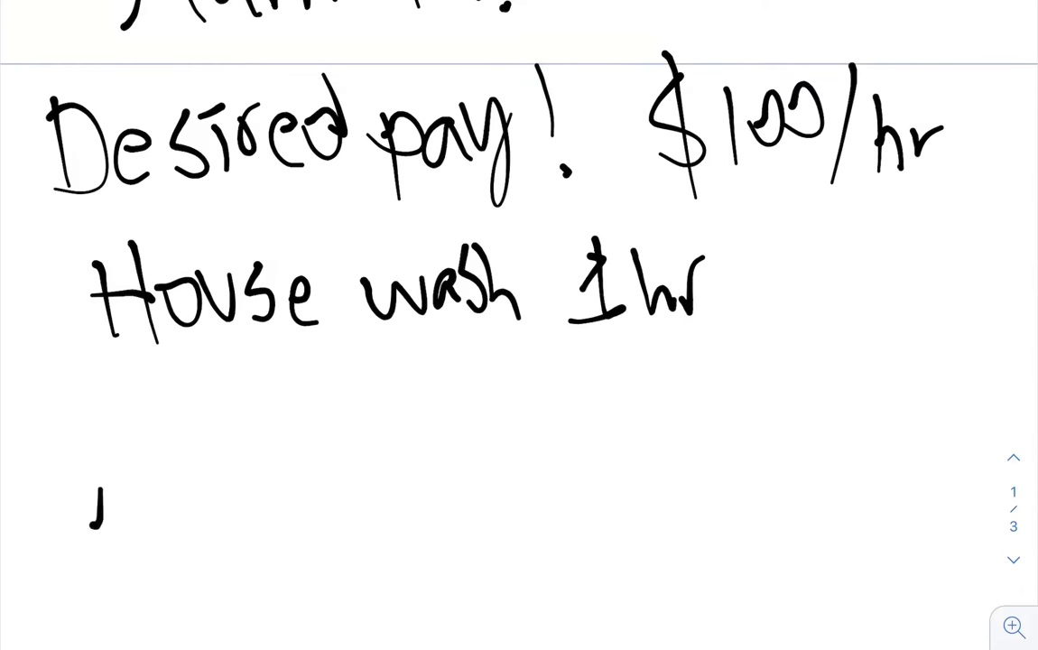
Handwrite 'MINIMUM $130' under 'House wash 1hr' and '$200' beneath it
{"action": "left_click_drag", "start_coordinate": [90, 515], "coordinate": [311, 479]}
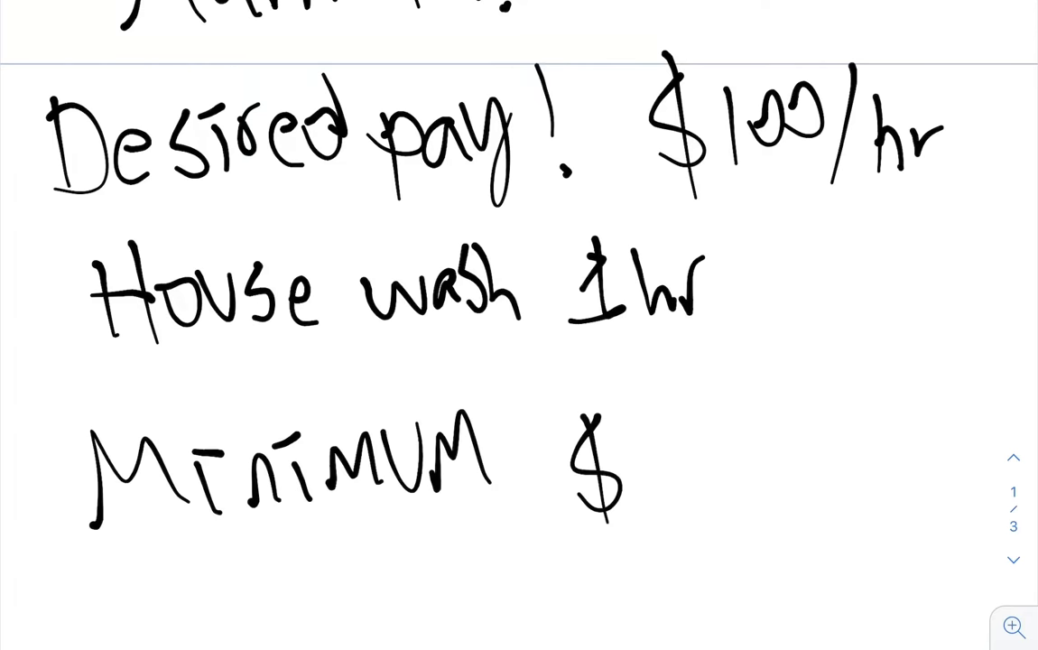
{"action": "left_click_drag", "start_coordinate": [632, 460], "coordinate": [731, 460]}
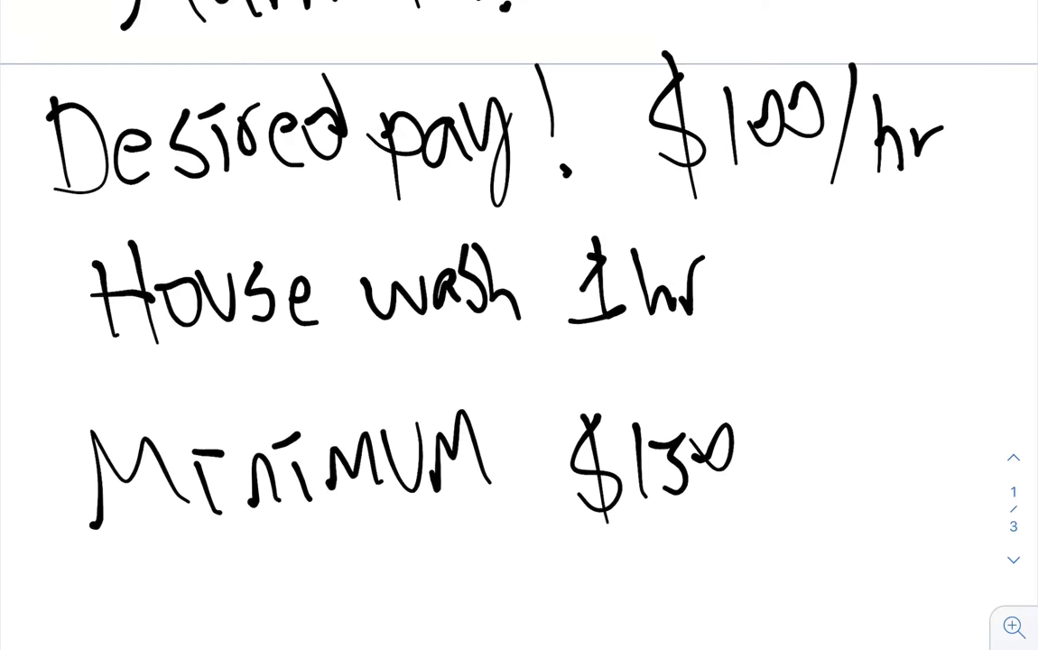
{"action": "left_click_drag", "start_coordinate": [506, 546], "coordinate": [542, 564]}
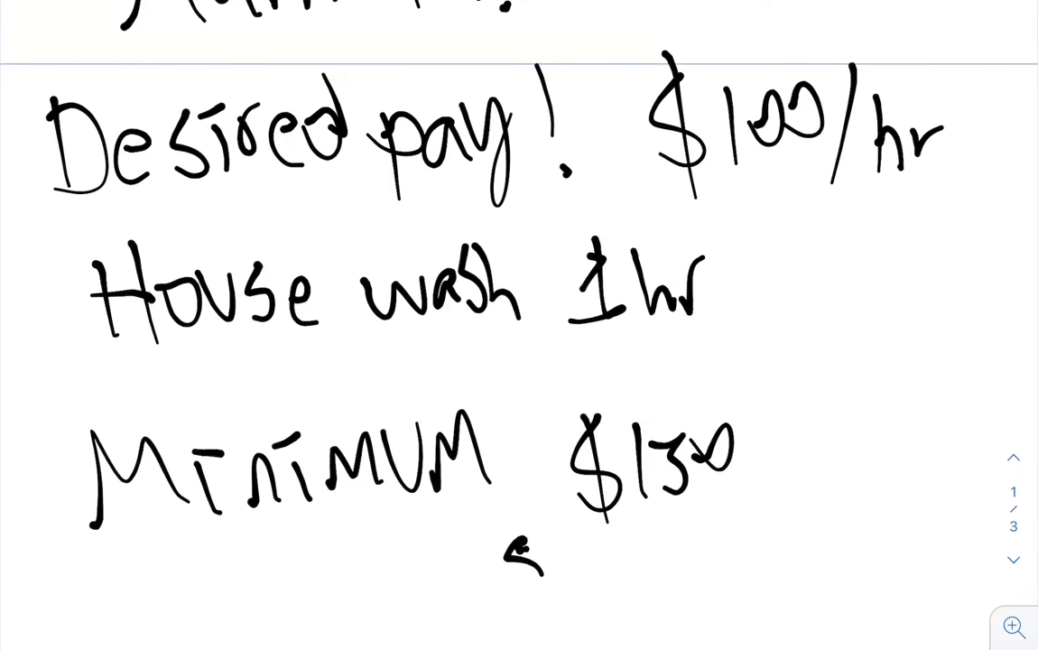
{"action": "left_click_drag", "start_coordinate": [501, 542], "coordinate": [726, 568]}
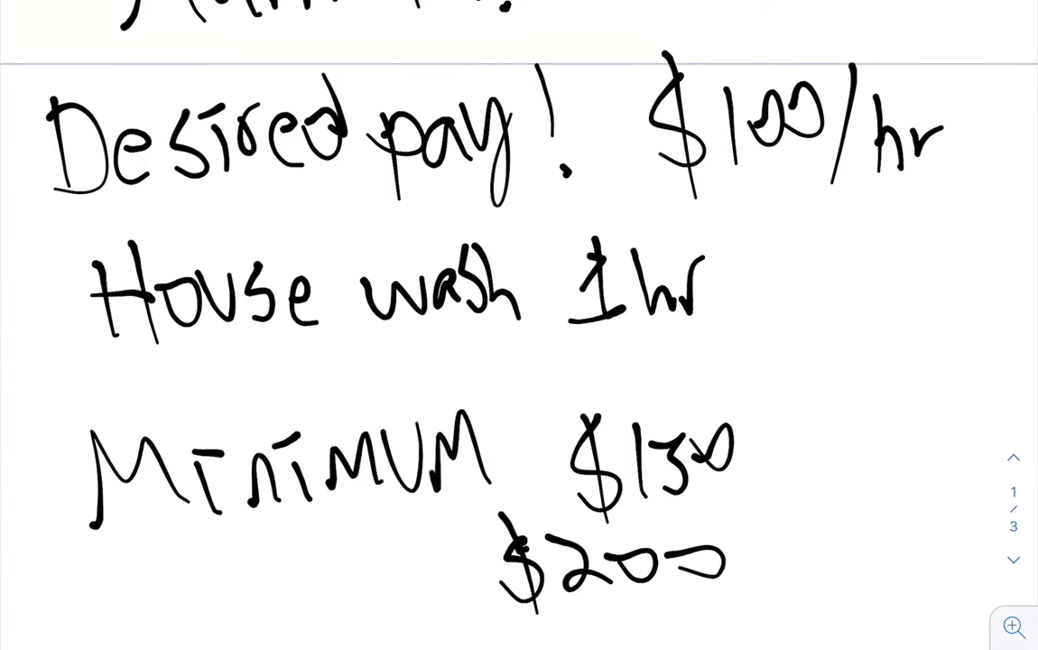
Scroll up to review the pricing factors list, then scroll back down
{"action": "scroll", "scroll_direction": "up", "scroll_amount": 3}
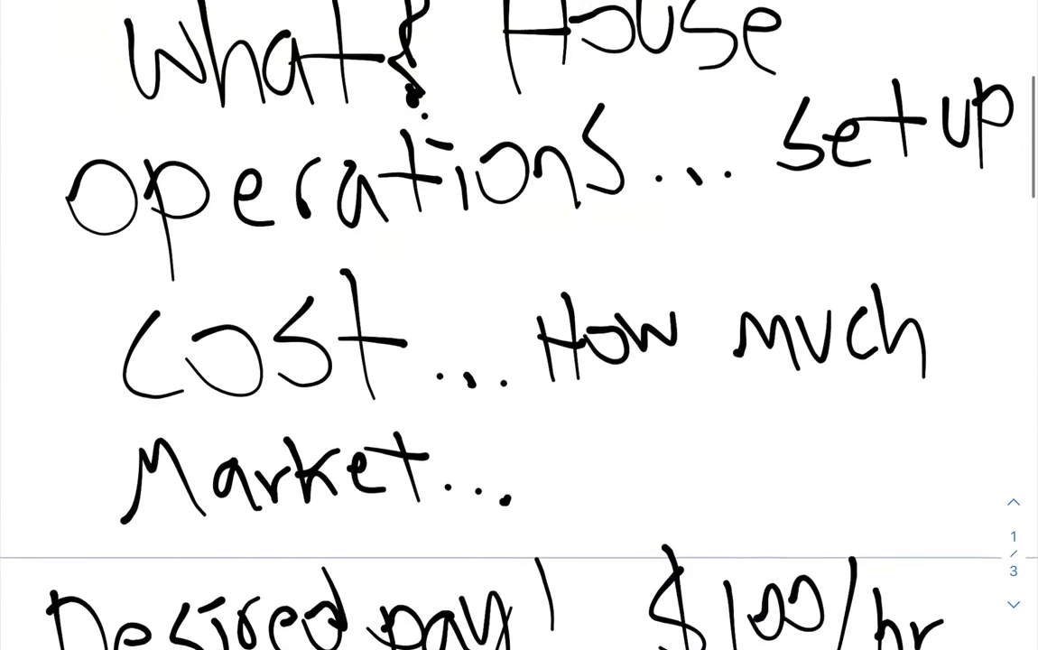
{"action": "scroll", "scroll_direction": "up", "scroll_amount": 3}
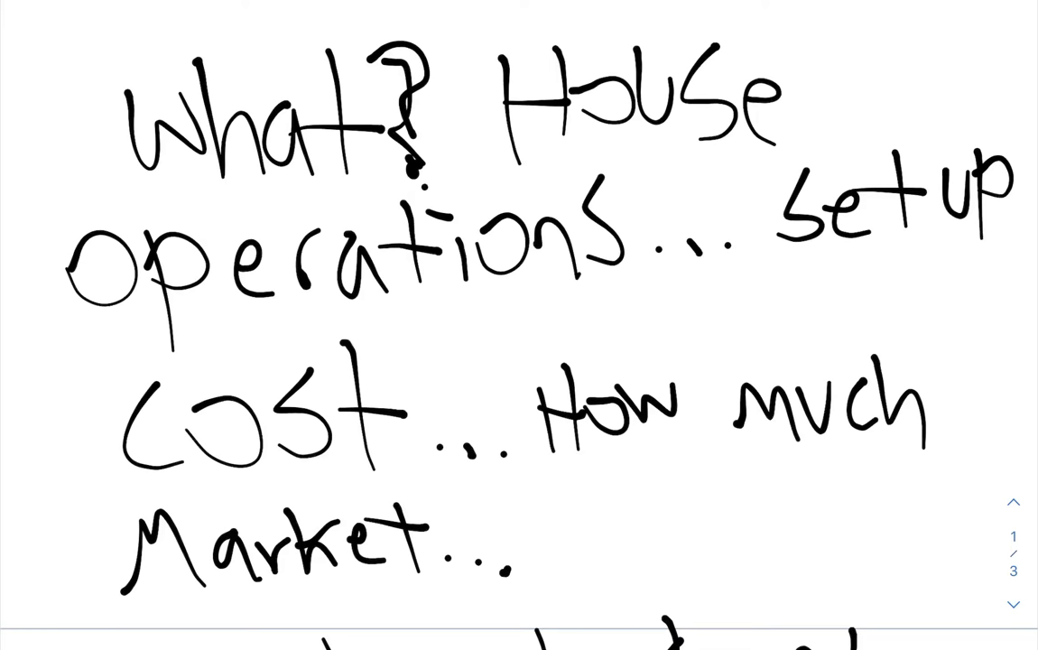
{"action": "scroll", "scroll_direction": "down", "scroll_amount": 3}
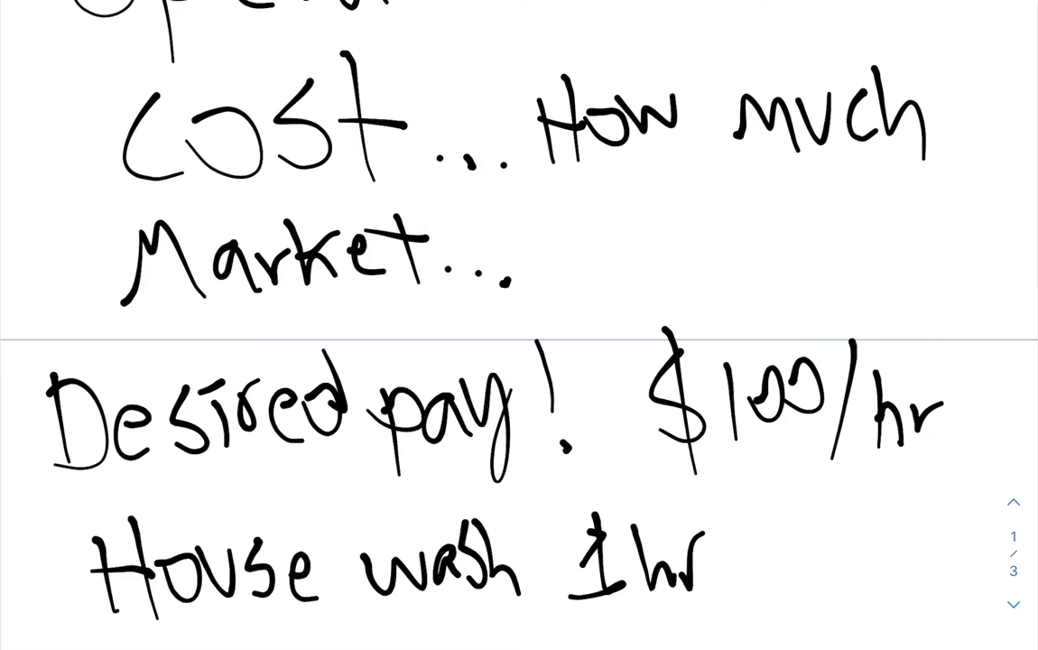
{"action": "scroll", "scroll_direction": "down", "scroll_amount": 3}
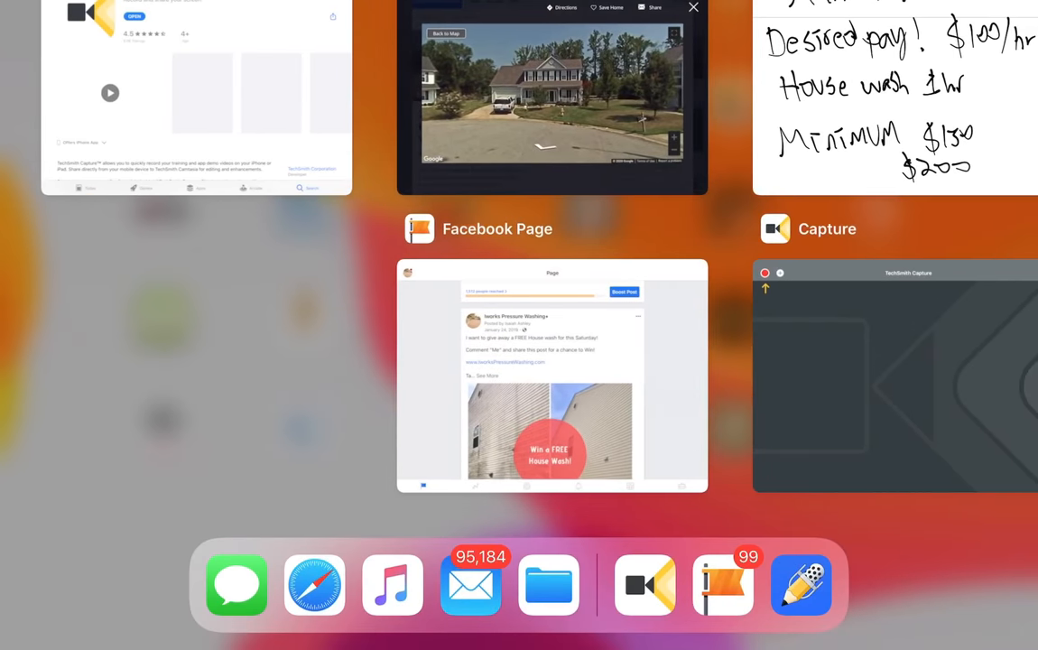
Open the Safari Street View card showing the listed house
{"action": "left_click", "coordinate": [552, 99]}
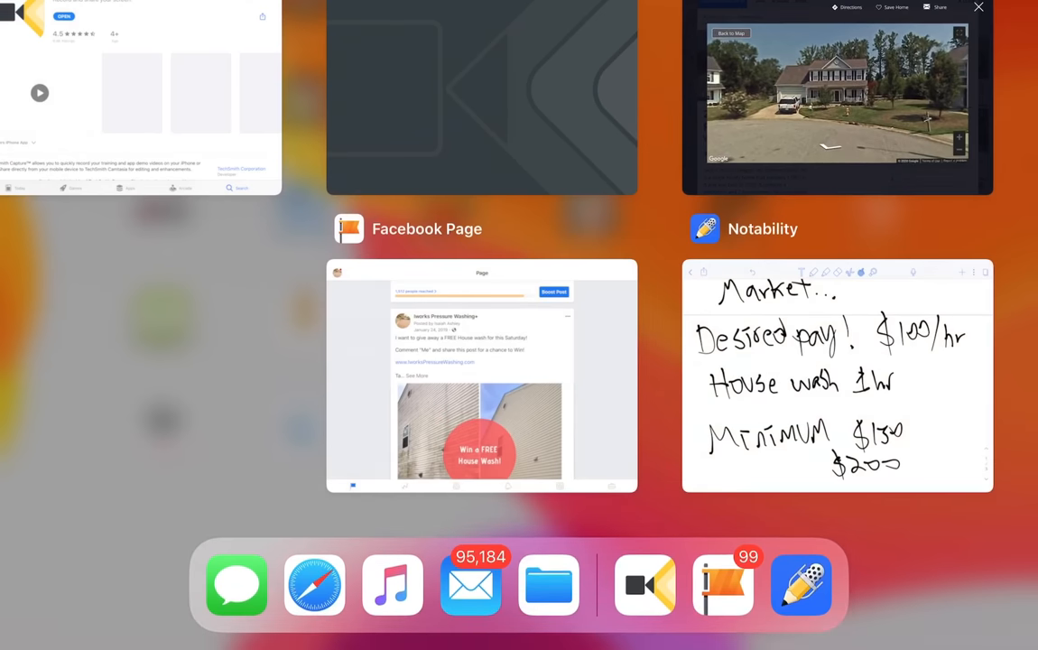
{"action": "left_click", "coordinate": [837, 377]}
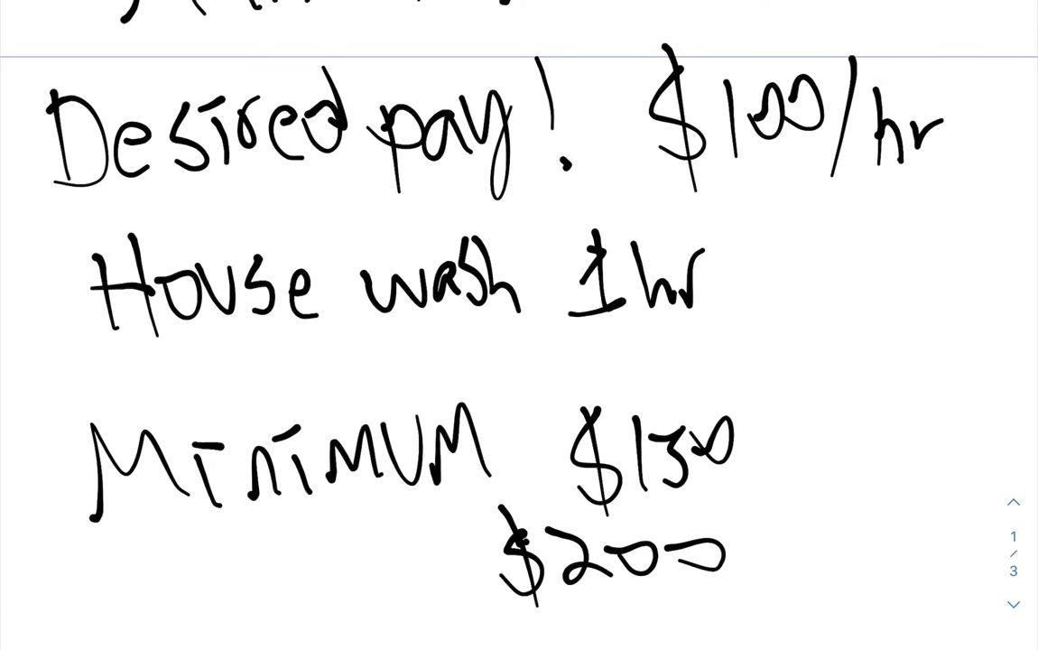
{"action": "scroll", "scroll_direction": "up", "scroll_amount": 3}
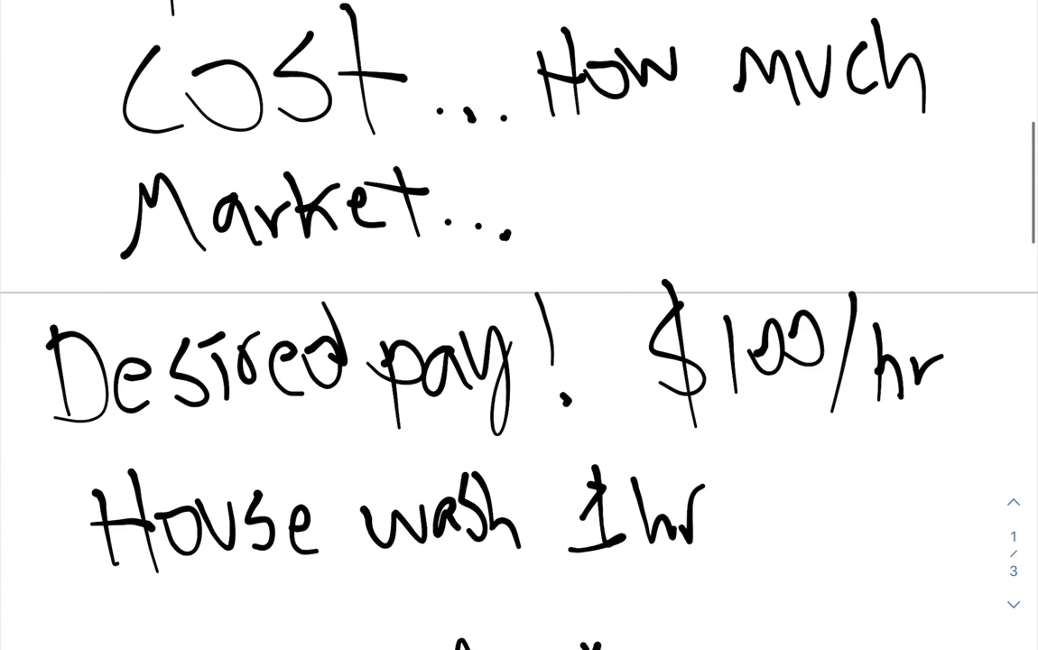
{"action": "scroll", "scroll_direction": "up", "scroll_amount": 3}
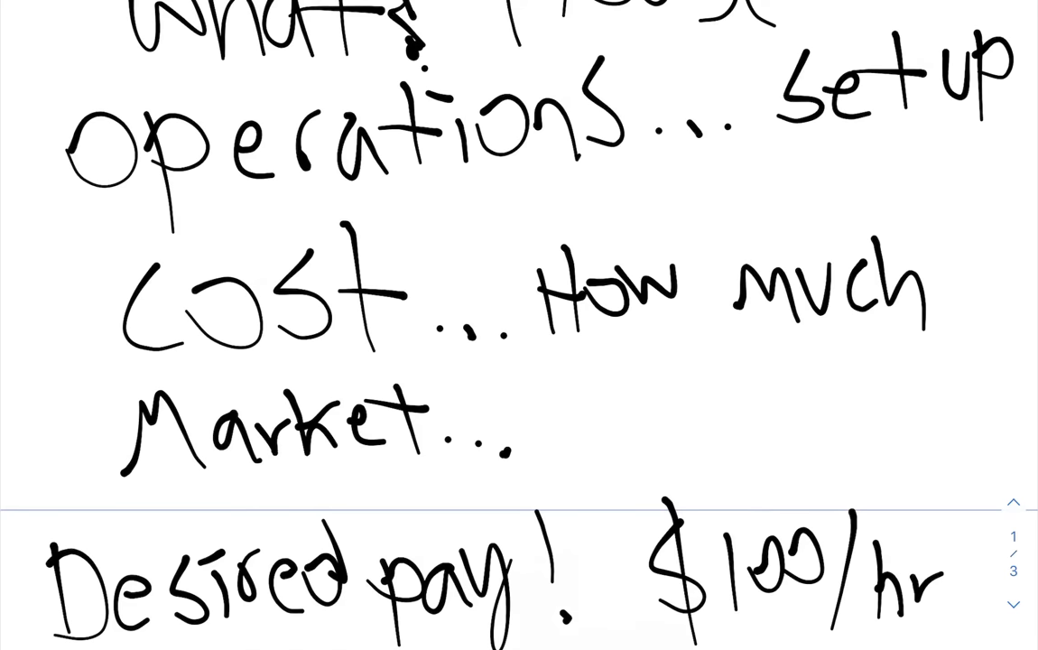
{"action": "scroll", "scroll_direction": "up", "scroll_amount": 3}
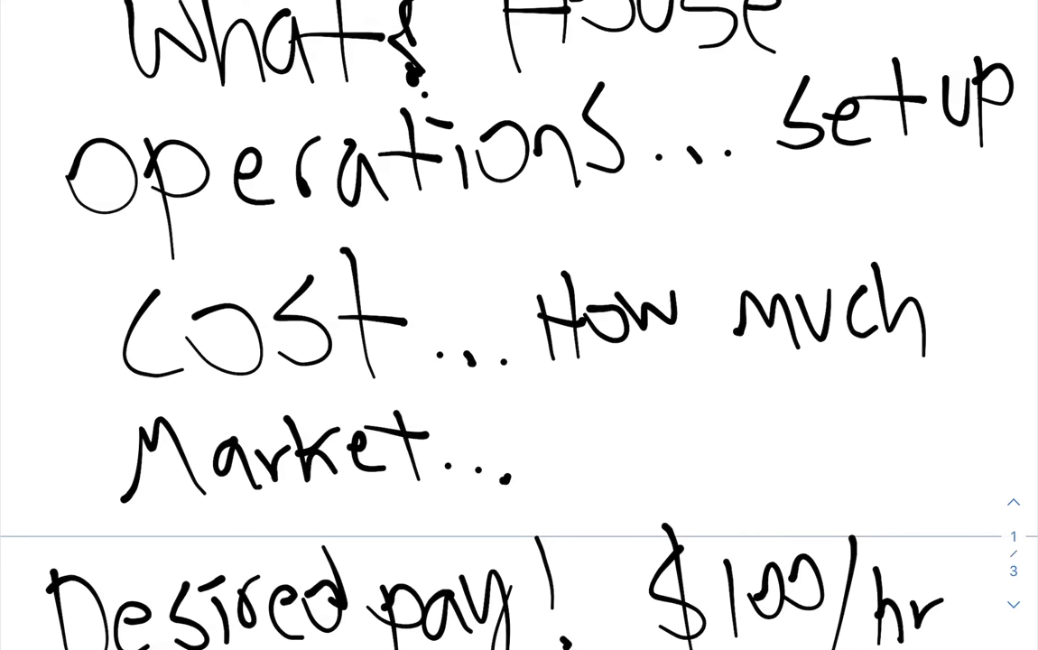
Scroll down to the 'House wash 1hr', 'Minimum $130' and '$200' lines
{"action": "scroll", "scroll_direction": "down", "scroll_amount": 3}
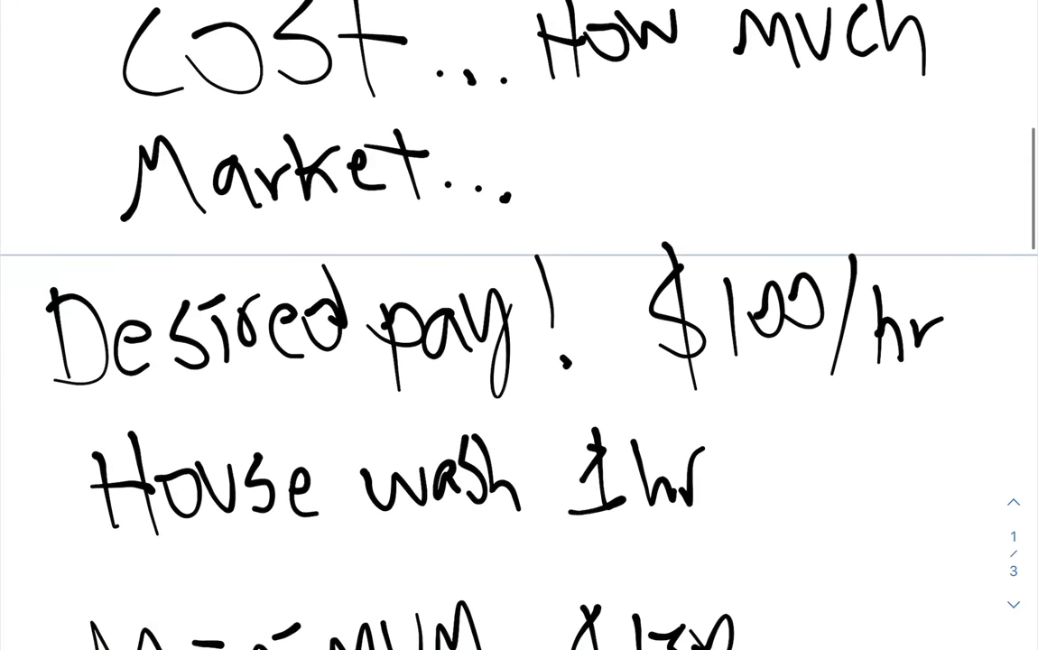
{"action": "scroll", "scroll_direction": "down", "scroll_amount": 3}
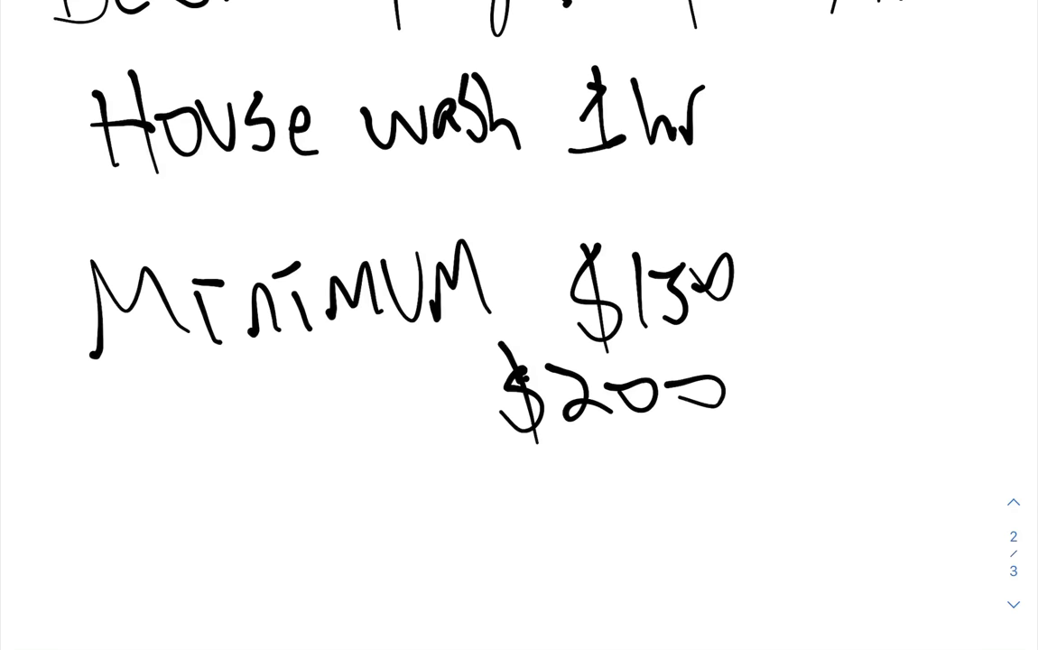
{"action": "left_click", "coordinate": [1013, 502]}
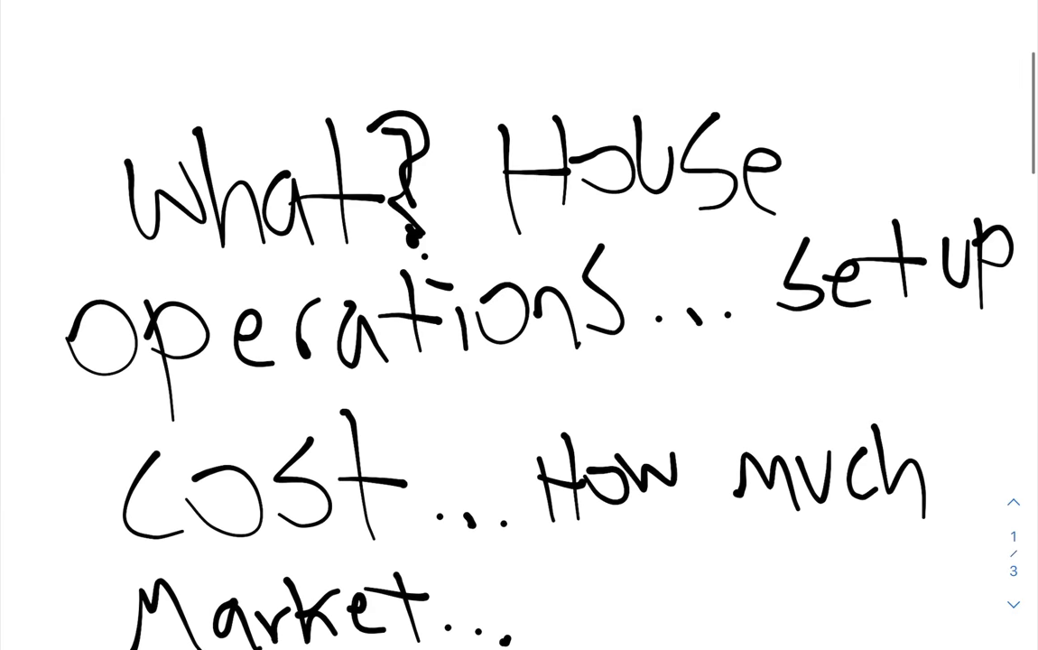
{"action": "scroll", "scroll_direction": "down", "scroll_amount": 3}
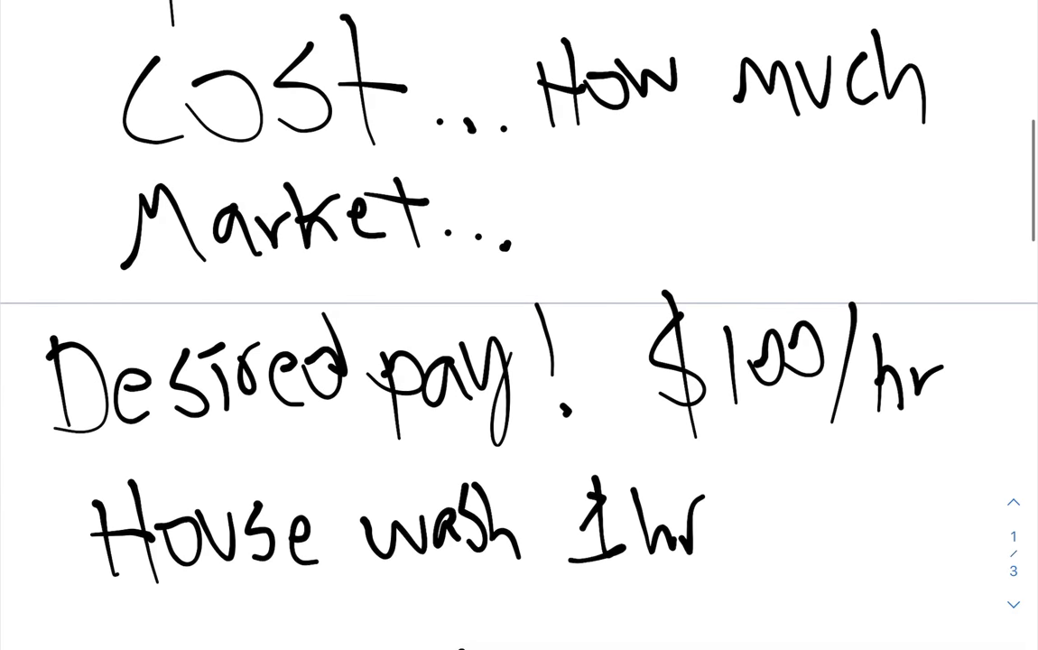
{"action": "scroll", "scroll_direction": "up", "scroll_amount": 3}
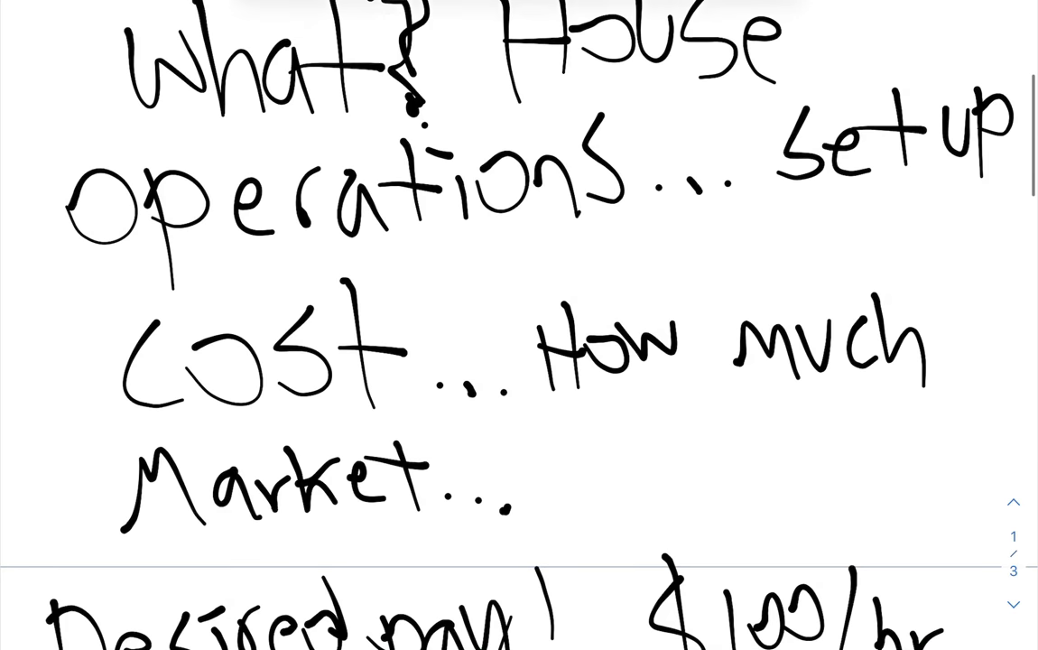
{"action": "scroll", "scroll_direction": "down", "scroll_amount": 3}
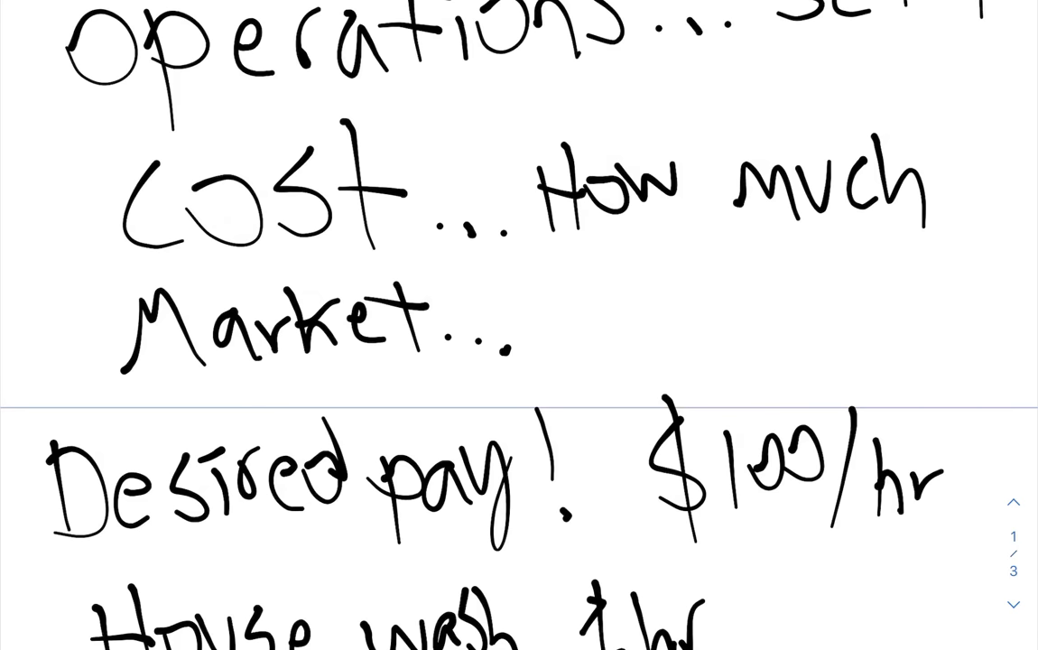
{"action": "scroll", "scroll_direction": "down", "scroll_amount": 3}
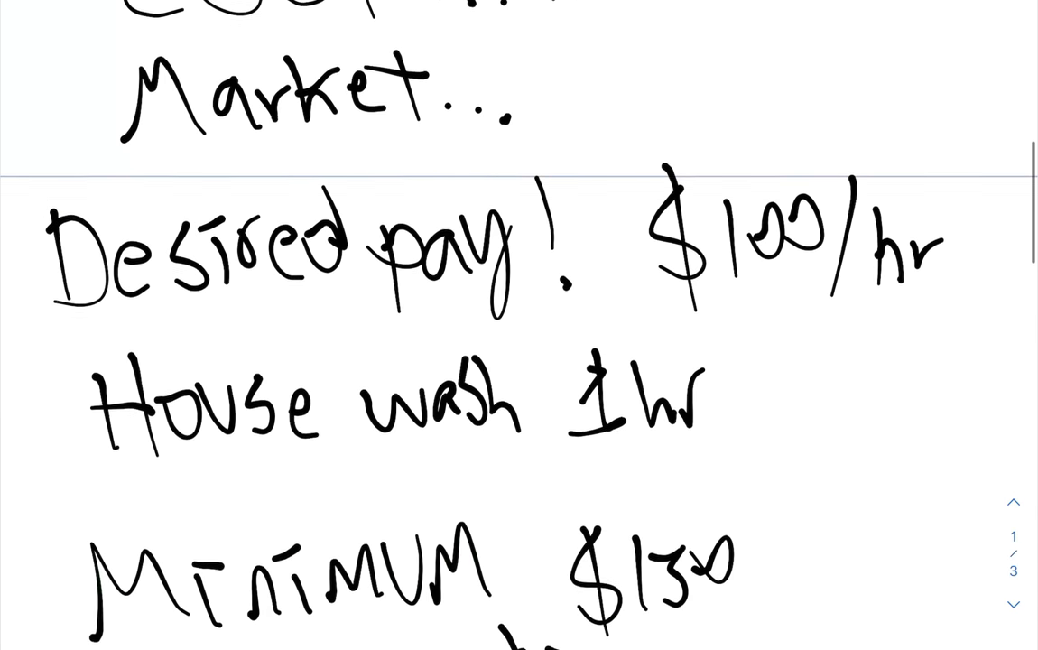
{"action": "scroll", "scroll_direction": "down", "scroll_amount": 3}
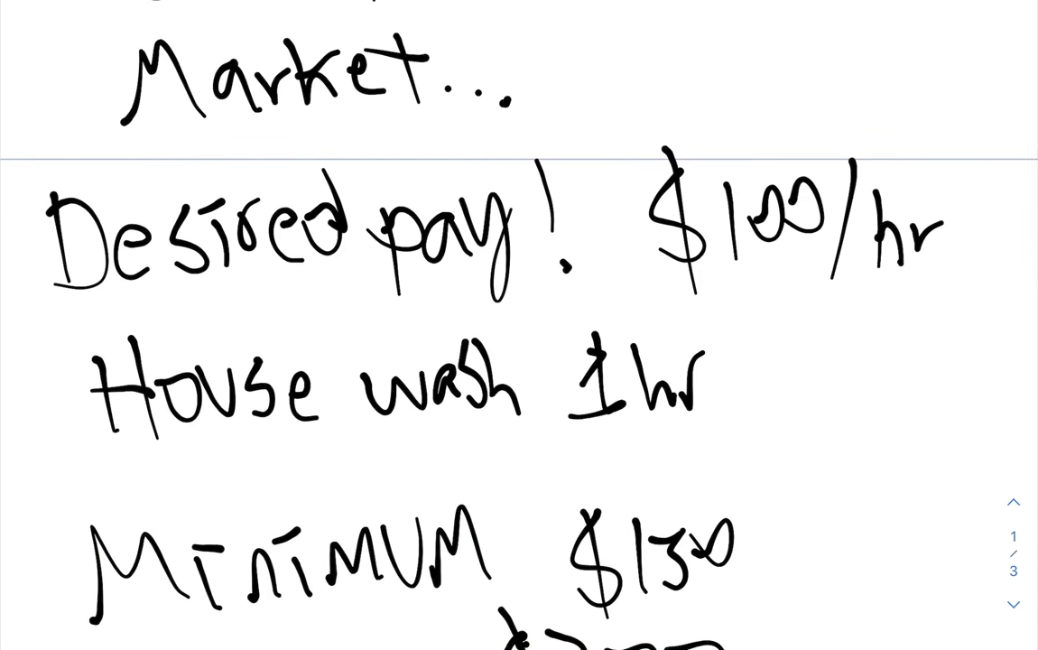